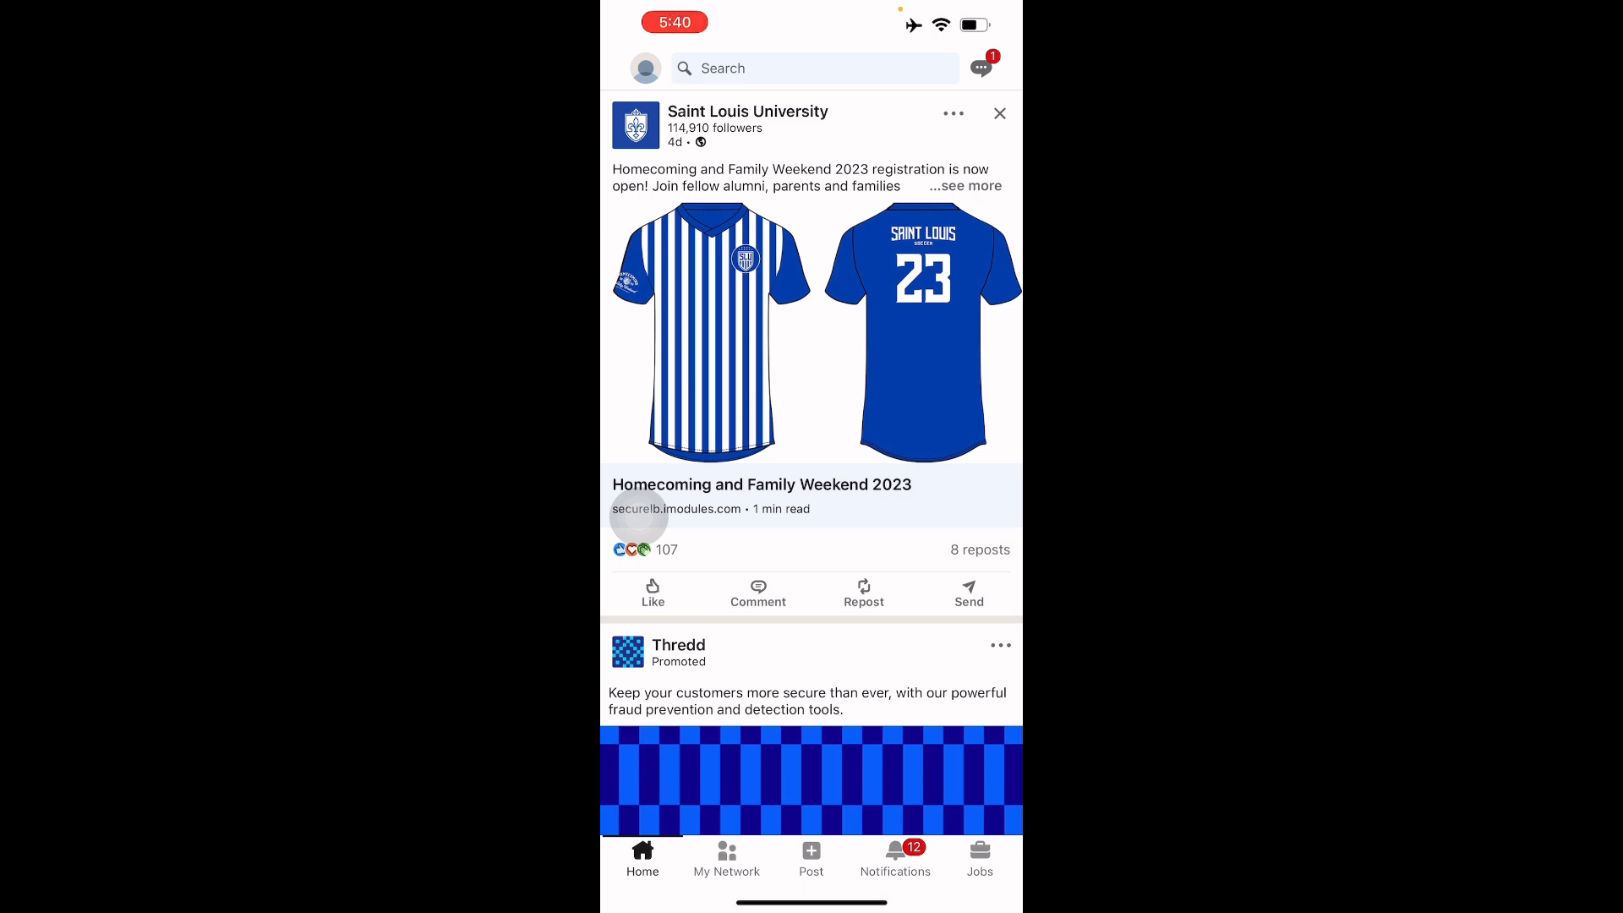
Go from the Home feed to your own profile page via the profile picture
click(646, 67)
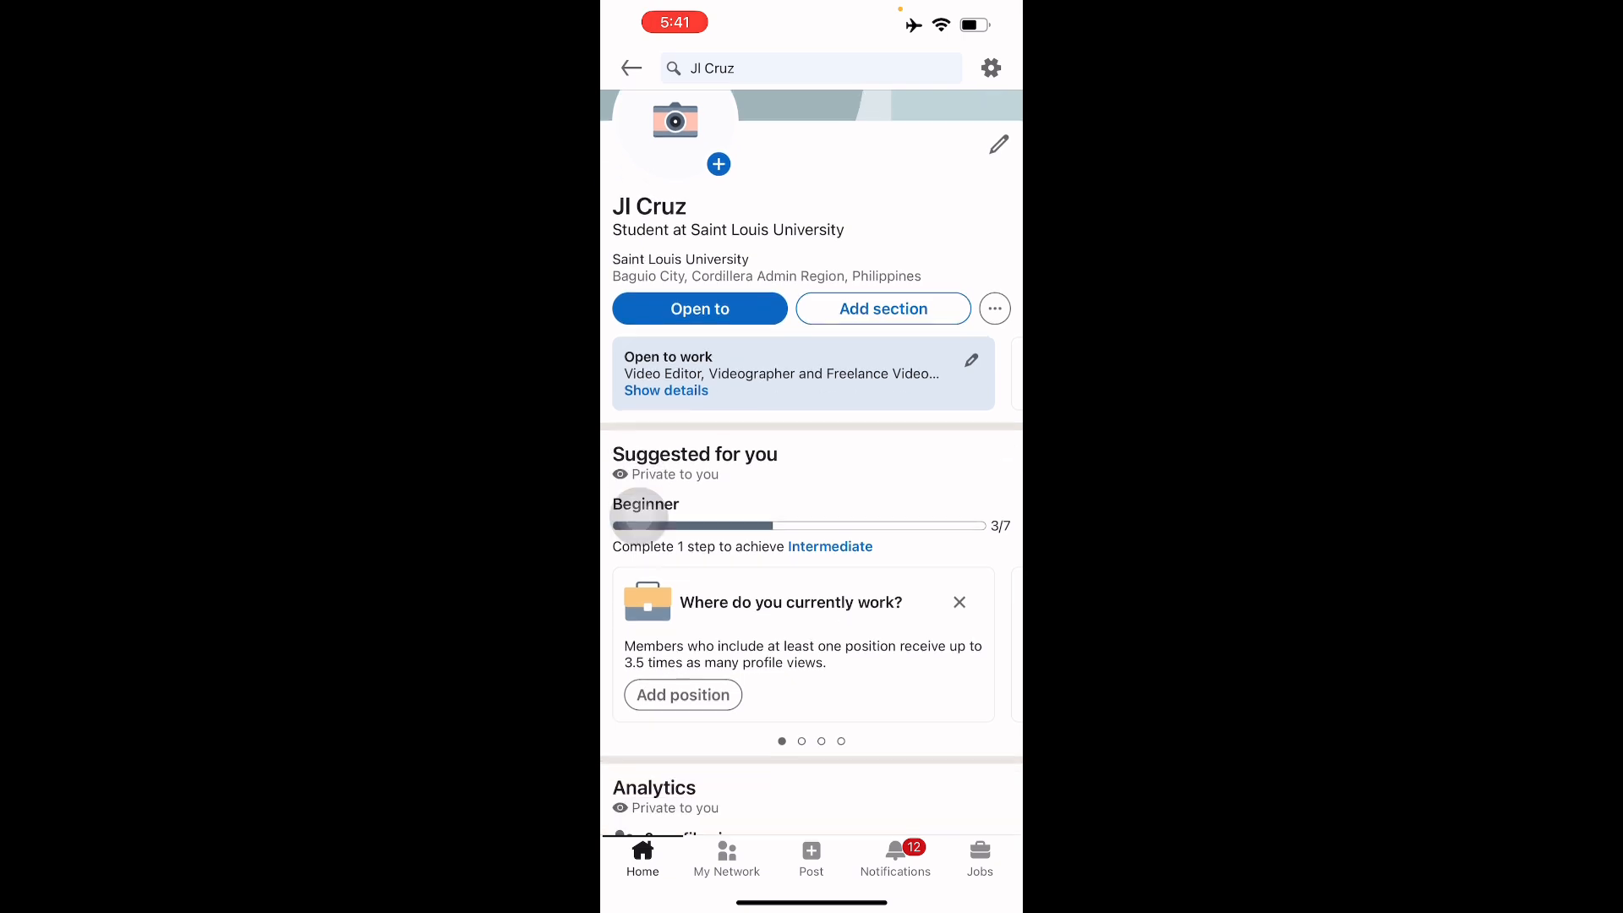
Use Add section to choose Add about under Core and focus the empty About text box
scroll(down, 3)
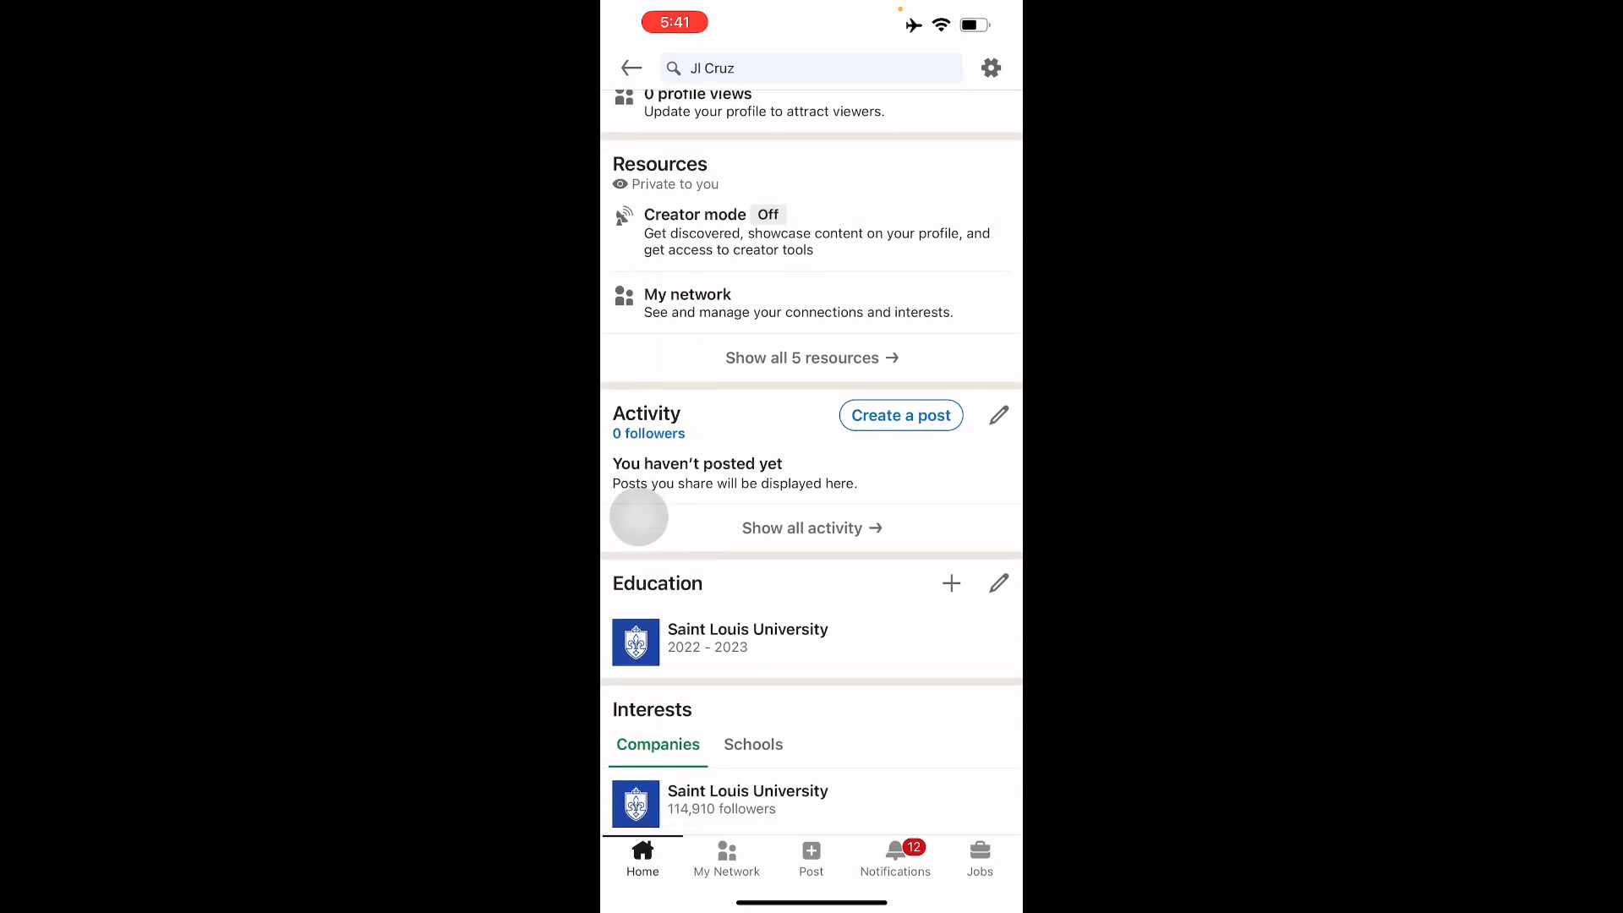
scroll(down, 3)
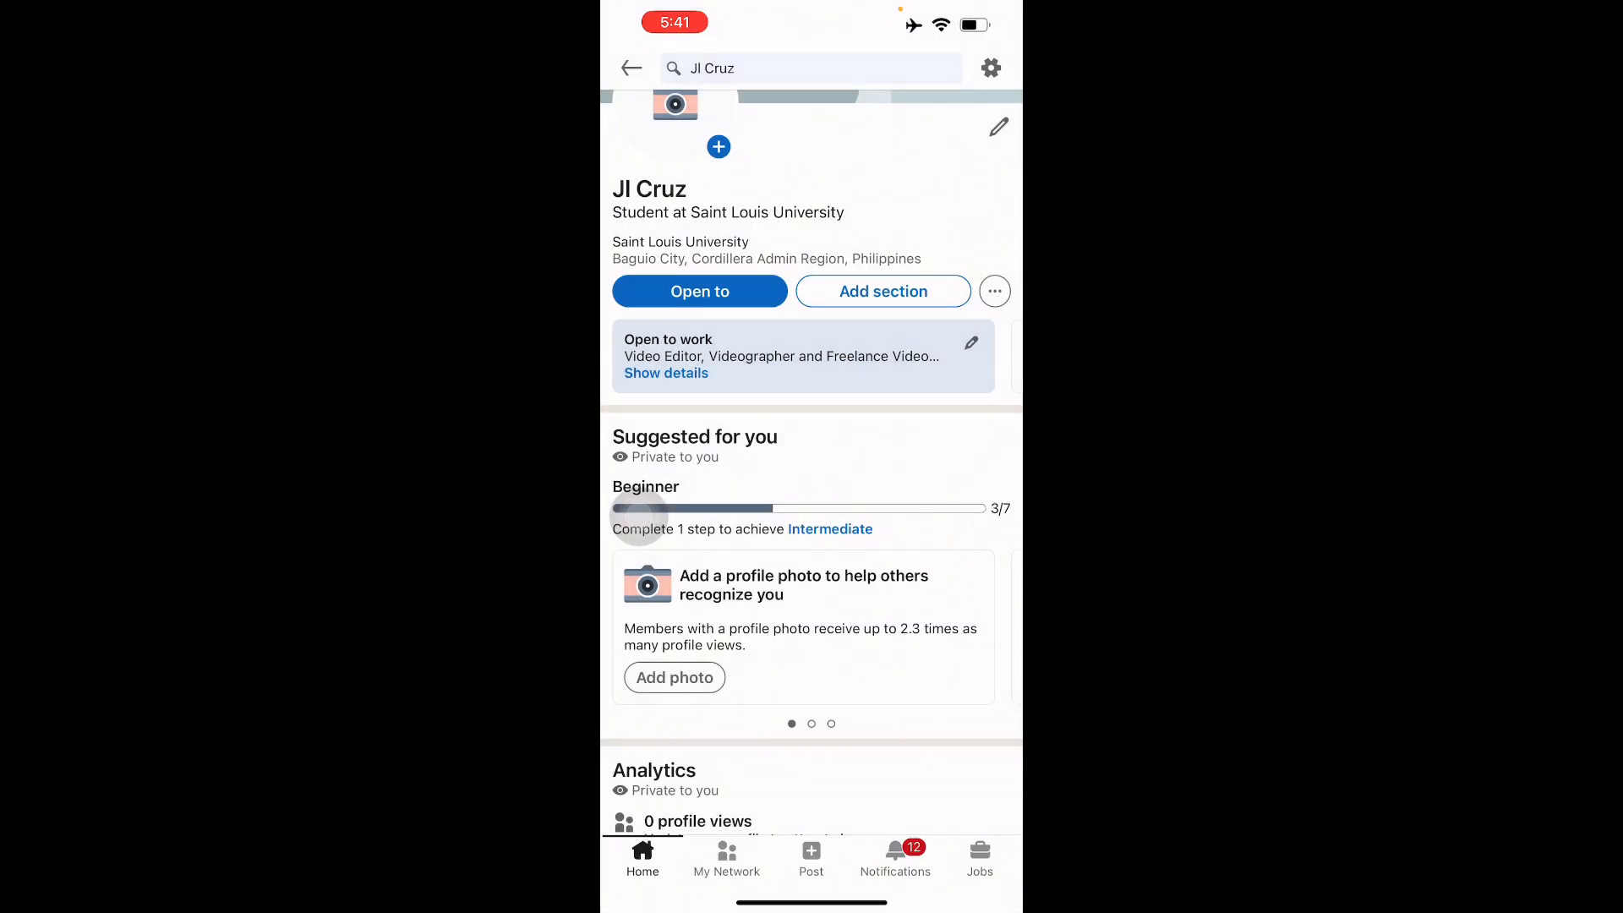
scroll(down, 3)
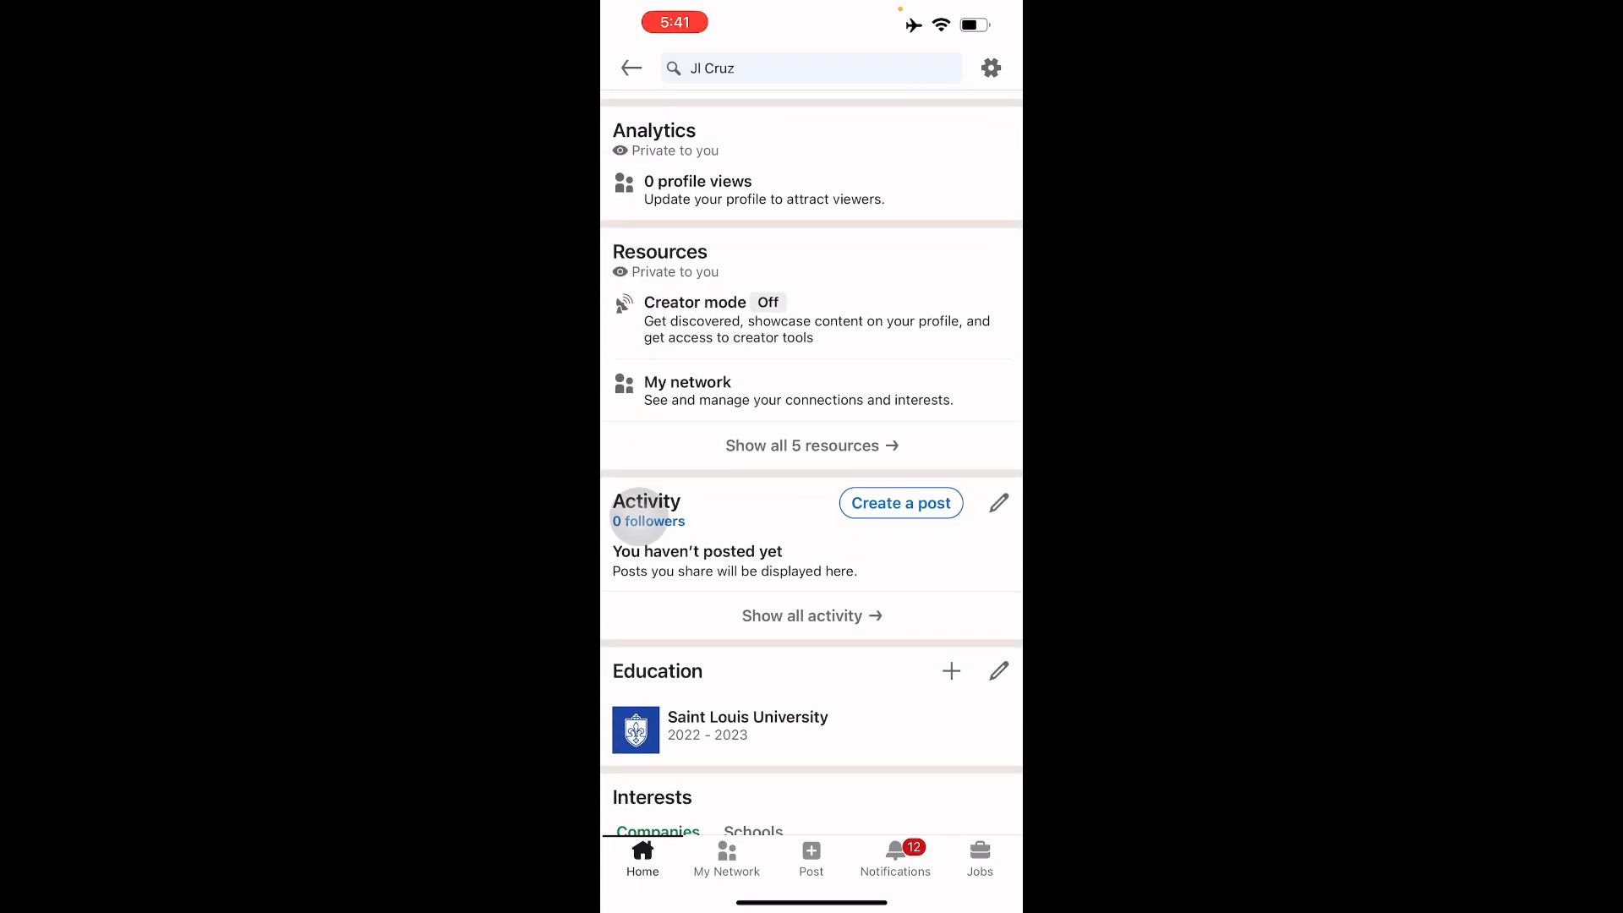
scroll(down, 3)
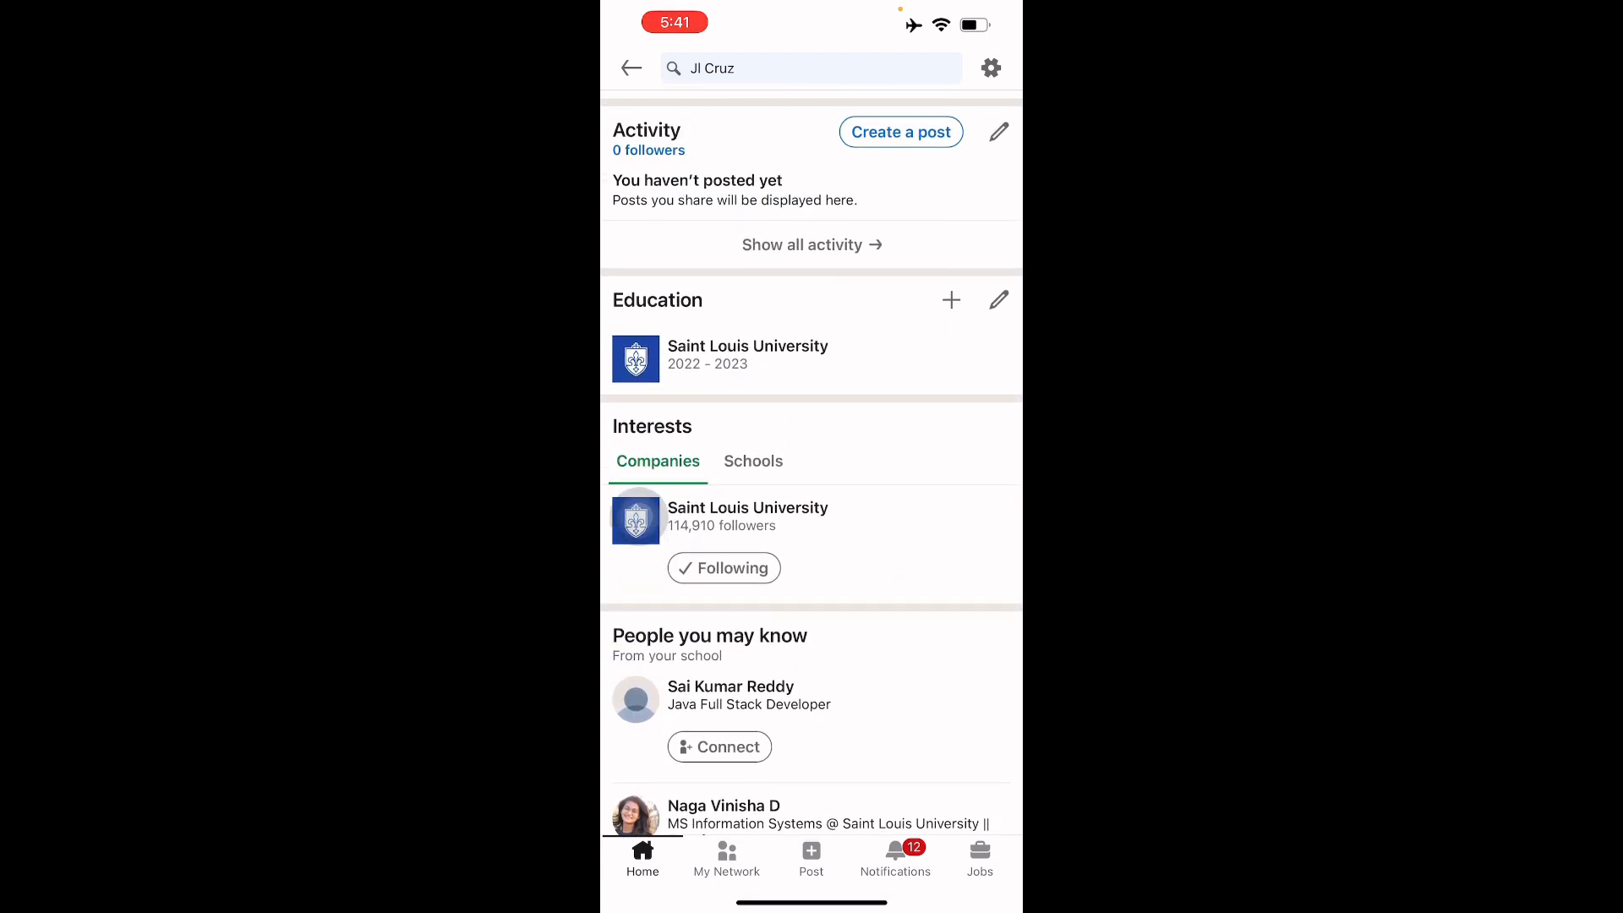
scroll(down, 3)
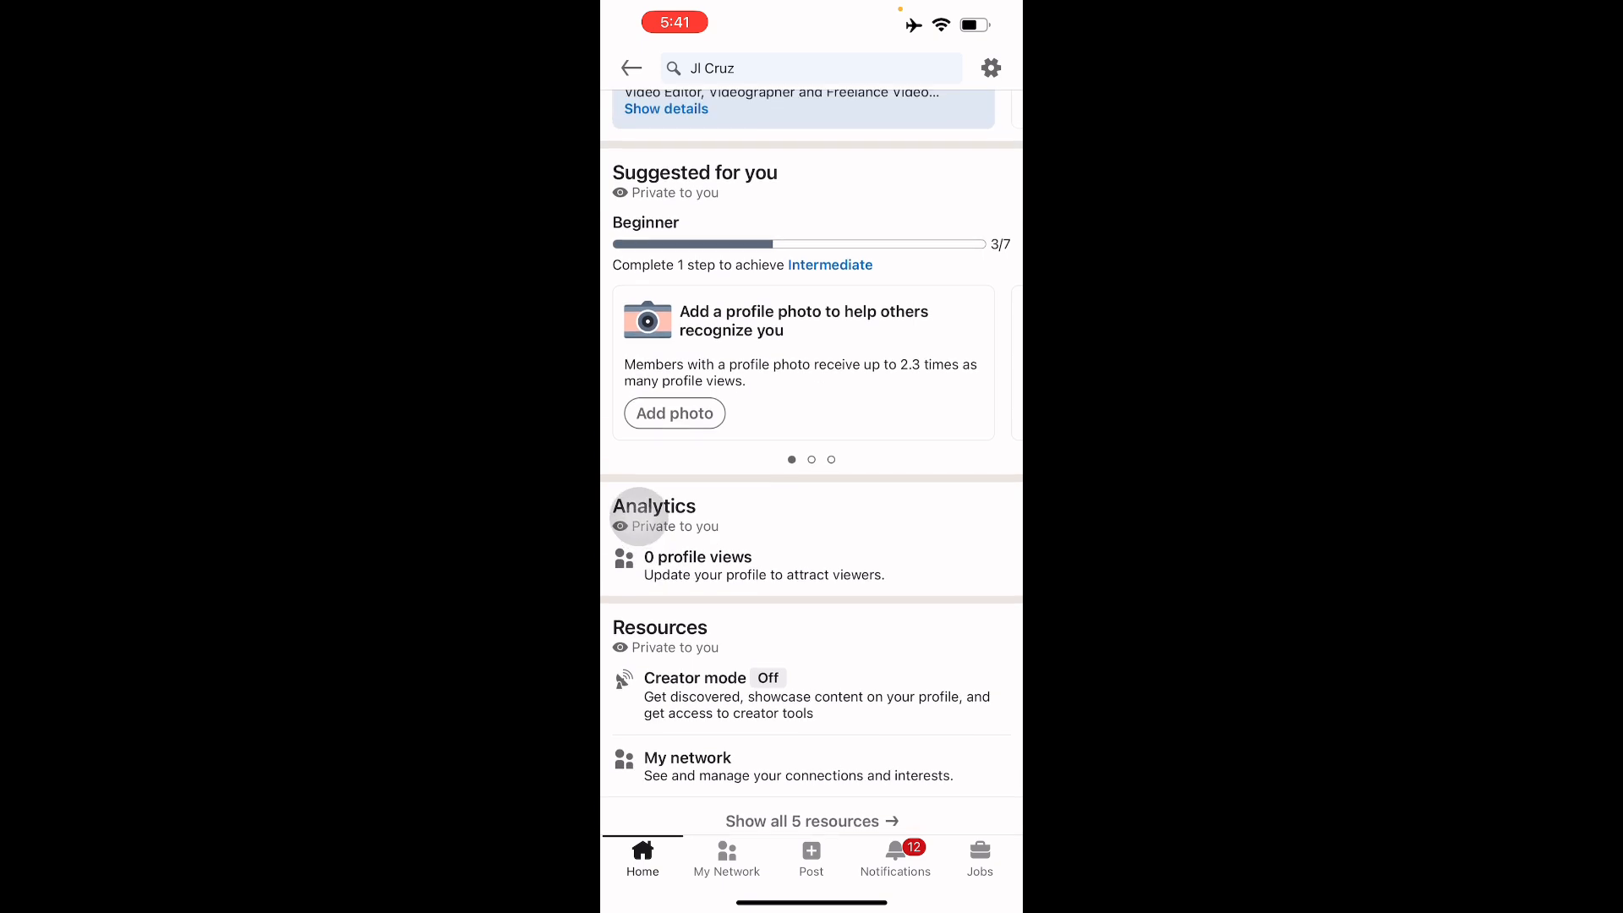
scroll(down, 3)
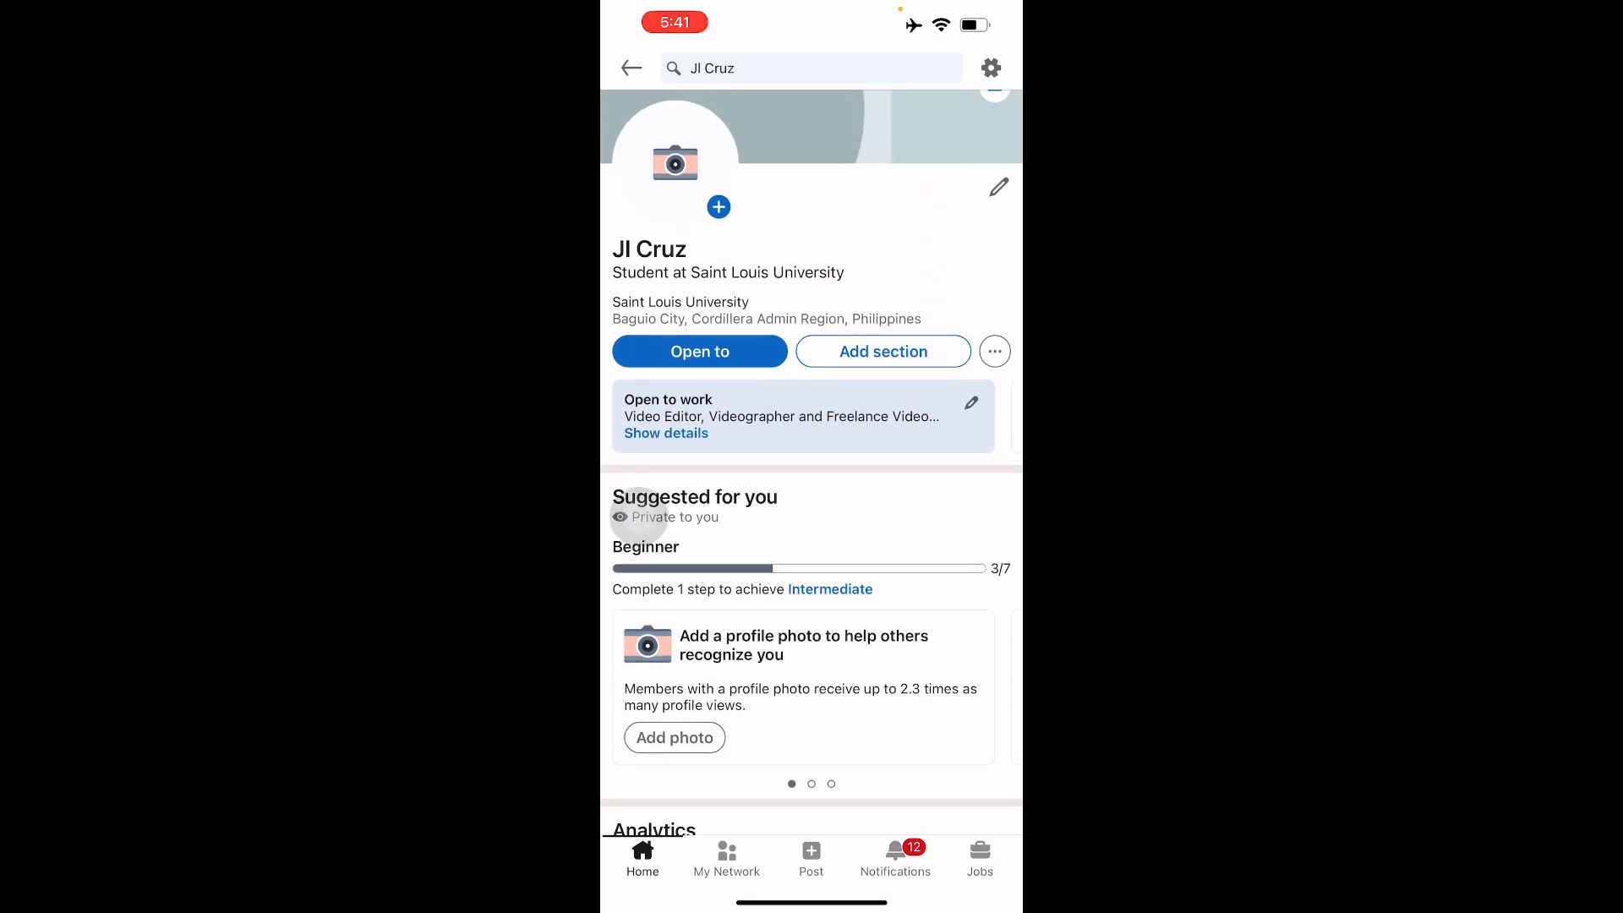
click(883, 351)
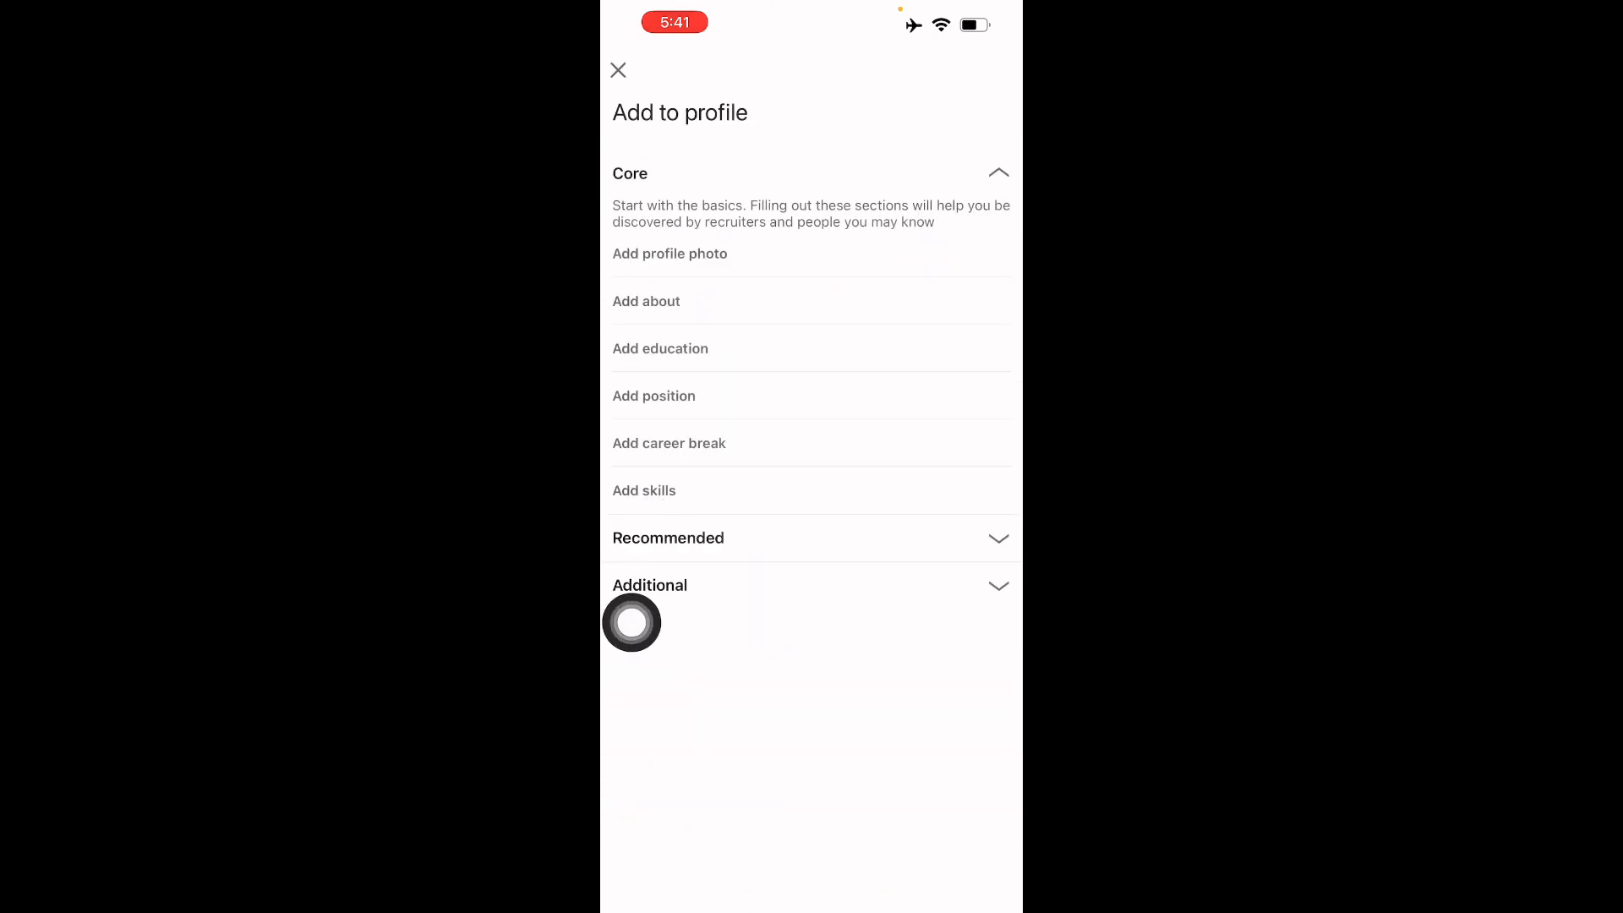
click(646, 301)
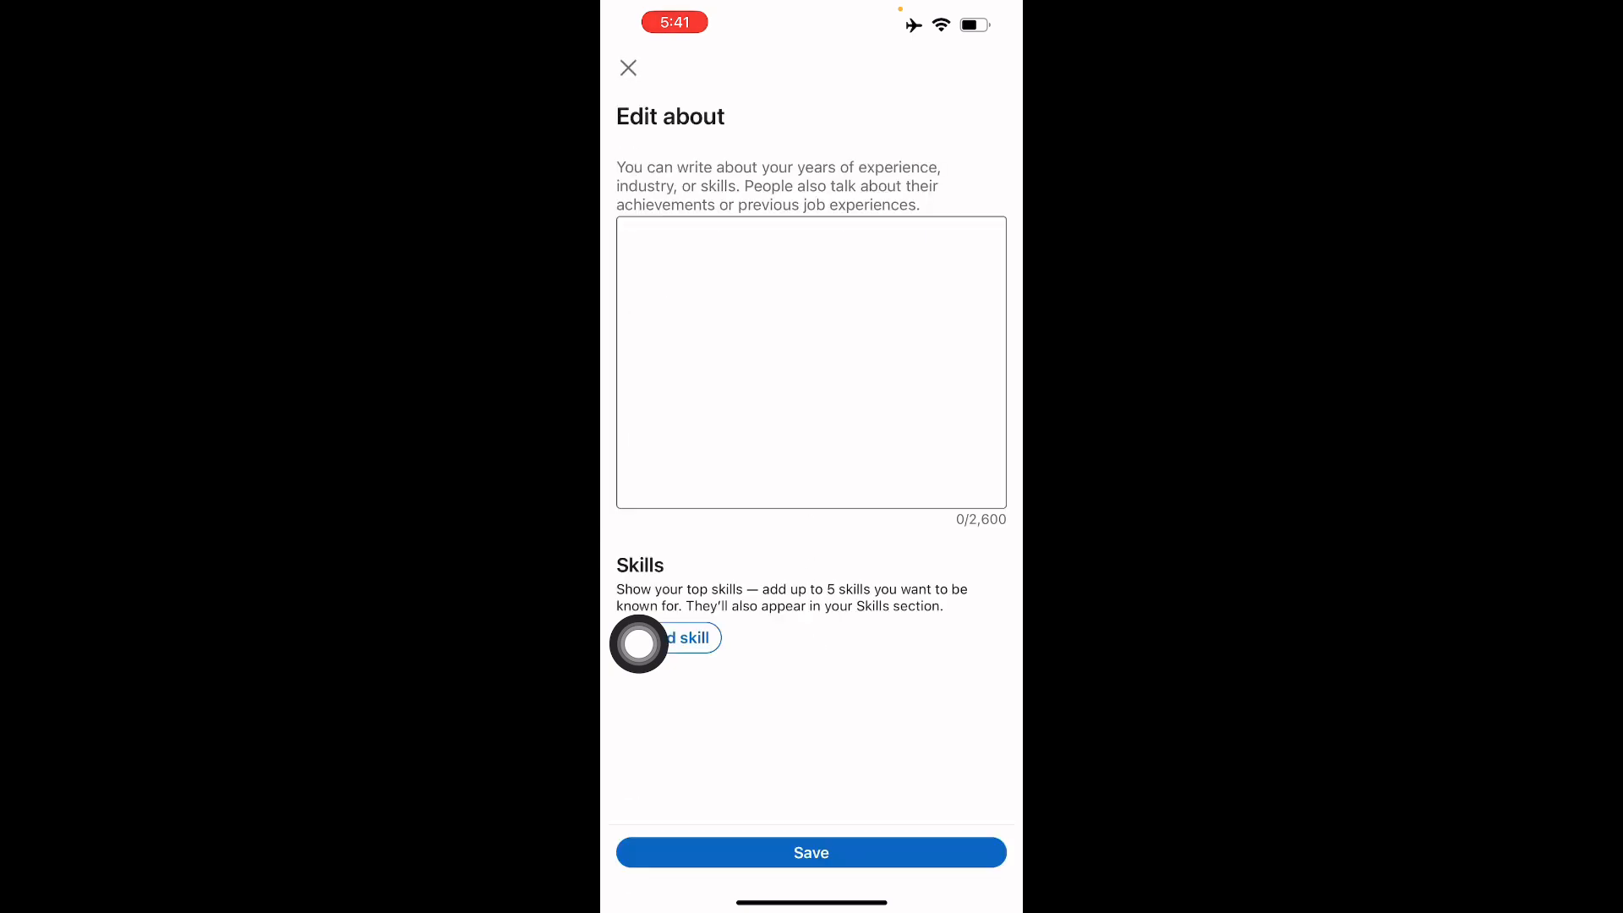
click(810, 361)
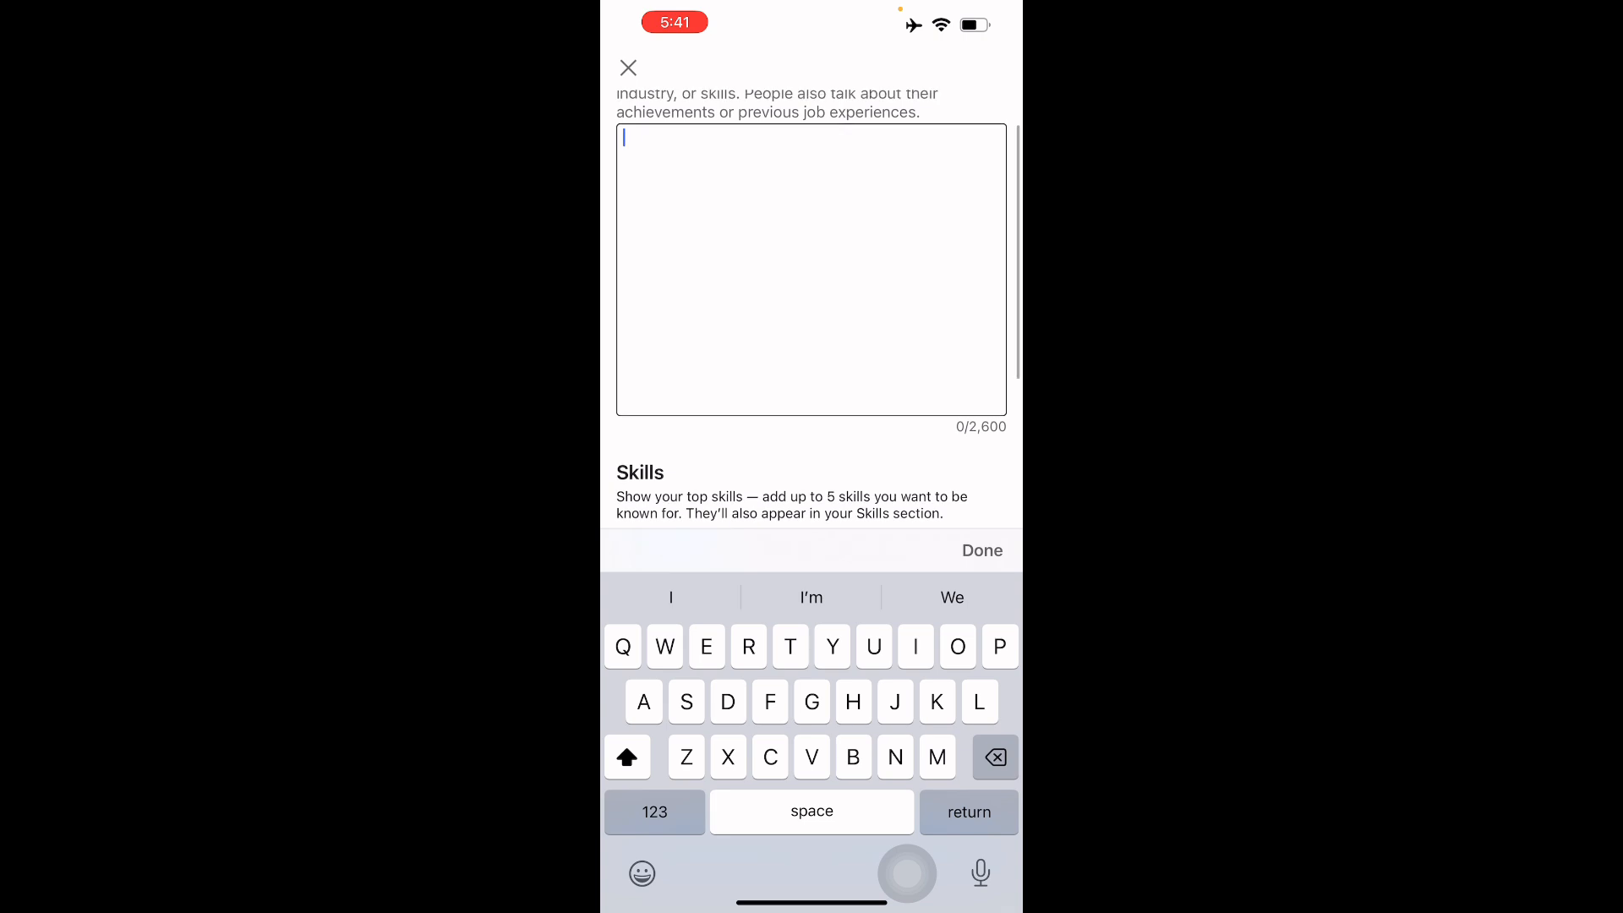